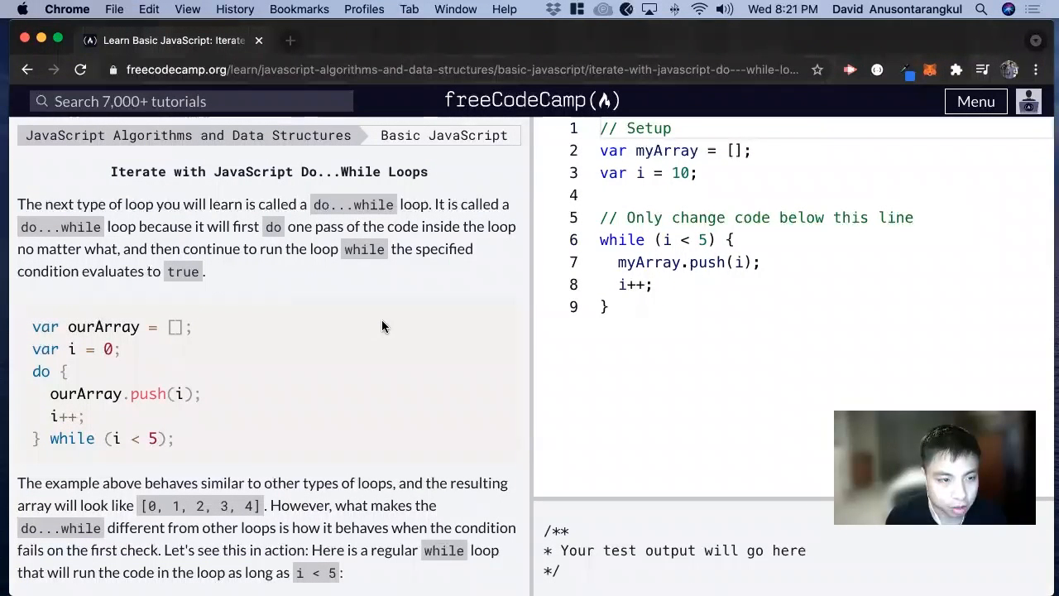
pyautogui.moveTo(335, 179)
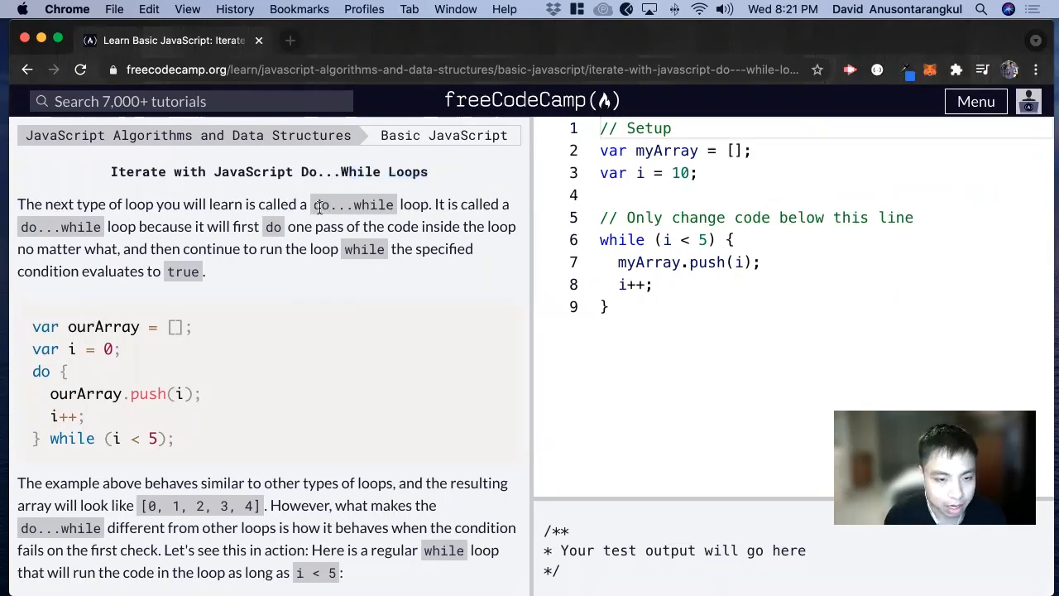
# Step: Highlight the do and while keywords in the lesson example, then scroll down to the editor
pyautogui.doubleClick(354, 204)
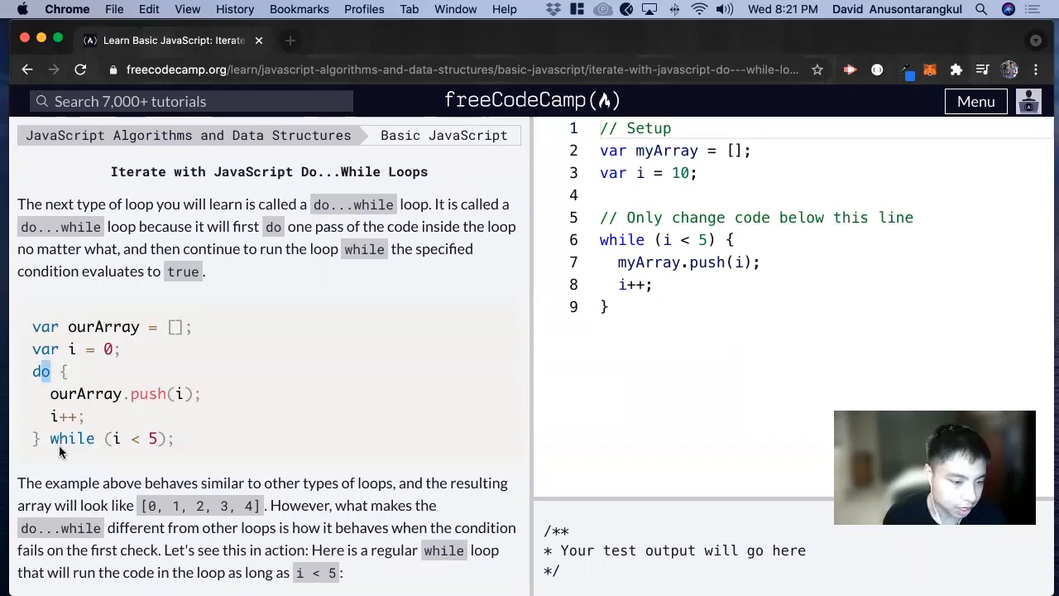
pyautogui.doubleClick(72, 438)
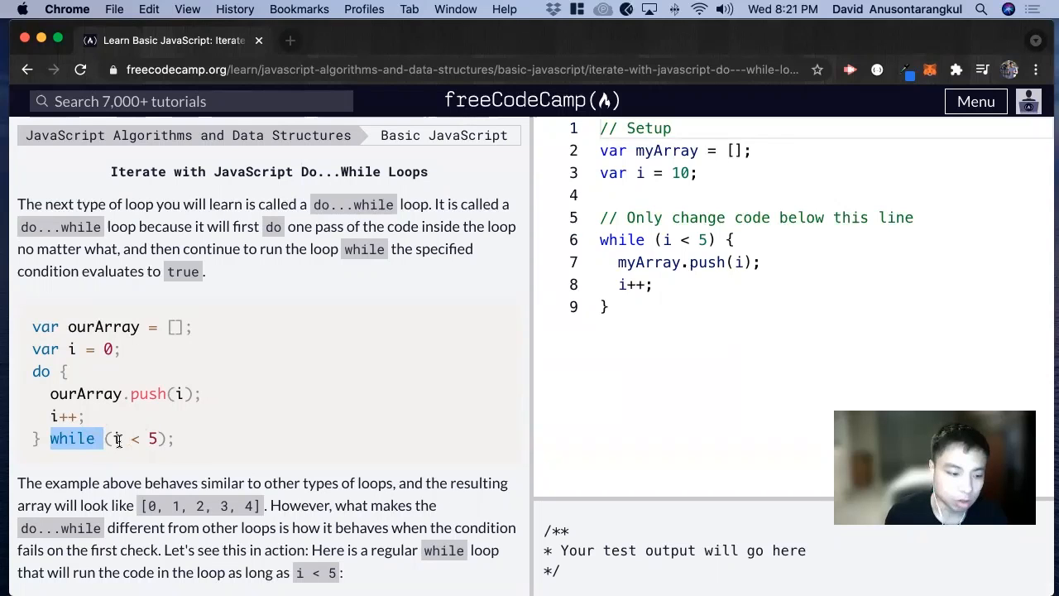
pyautogui.scroll(-3)
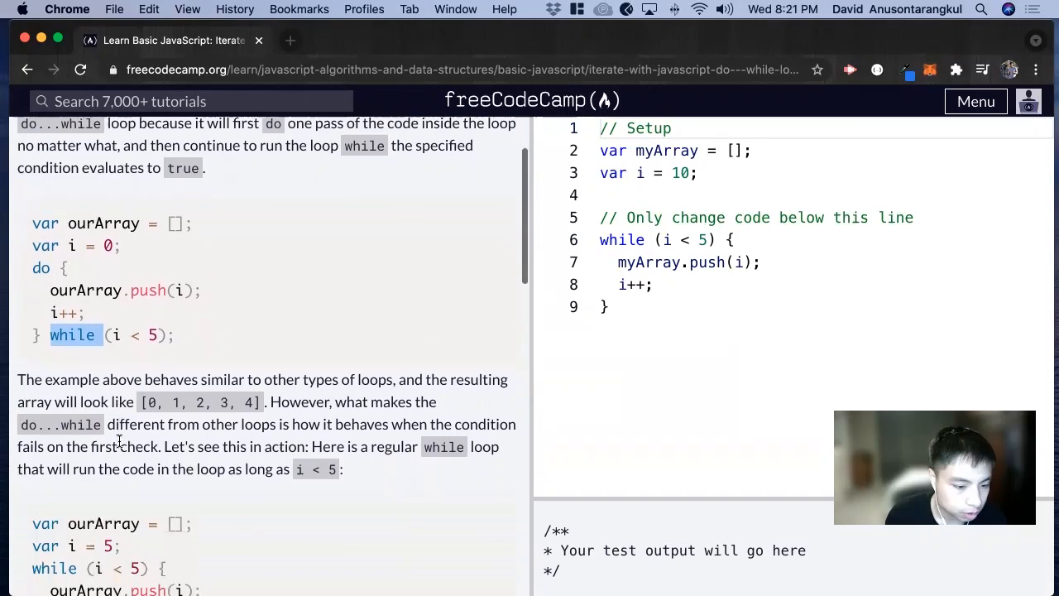
pyautogui.scroll(-3)
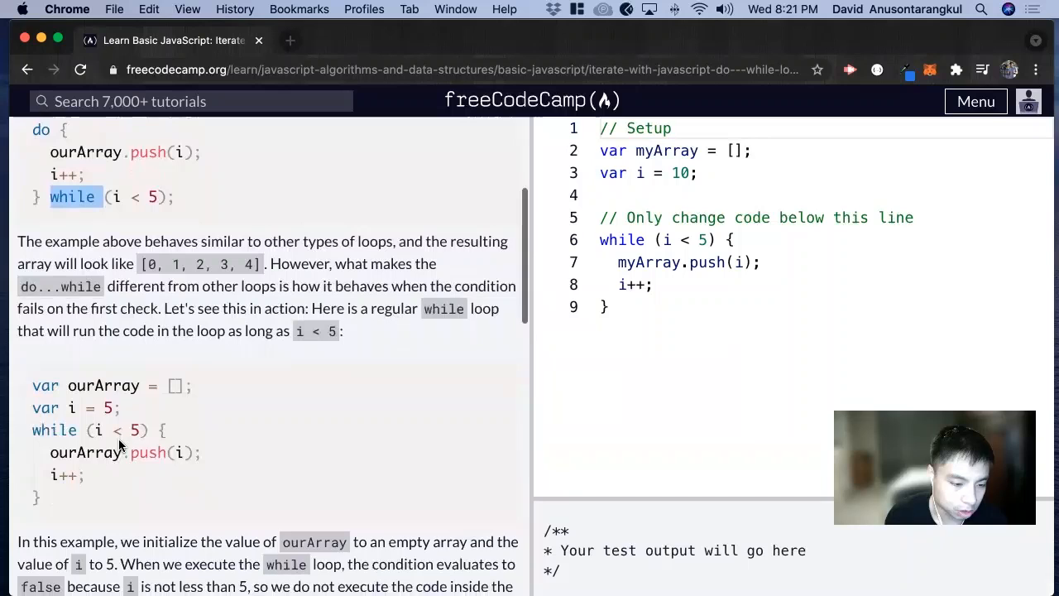
pyautogui.scroll(-3)
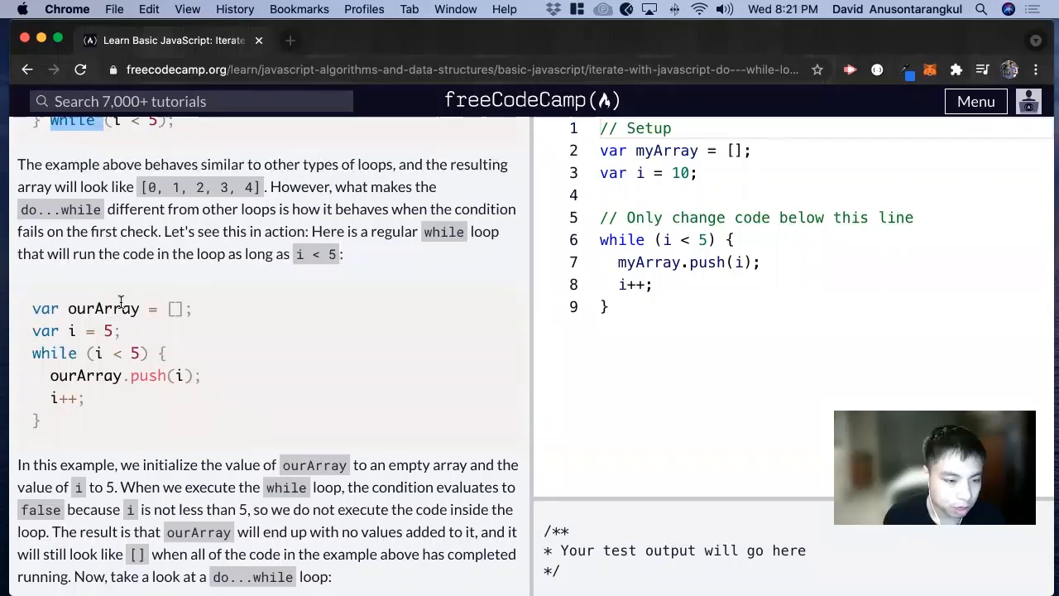
pyautogui.doubleClick(73, 331)
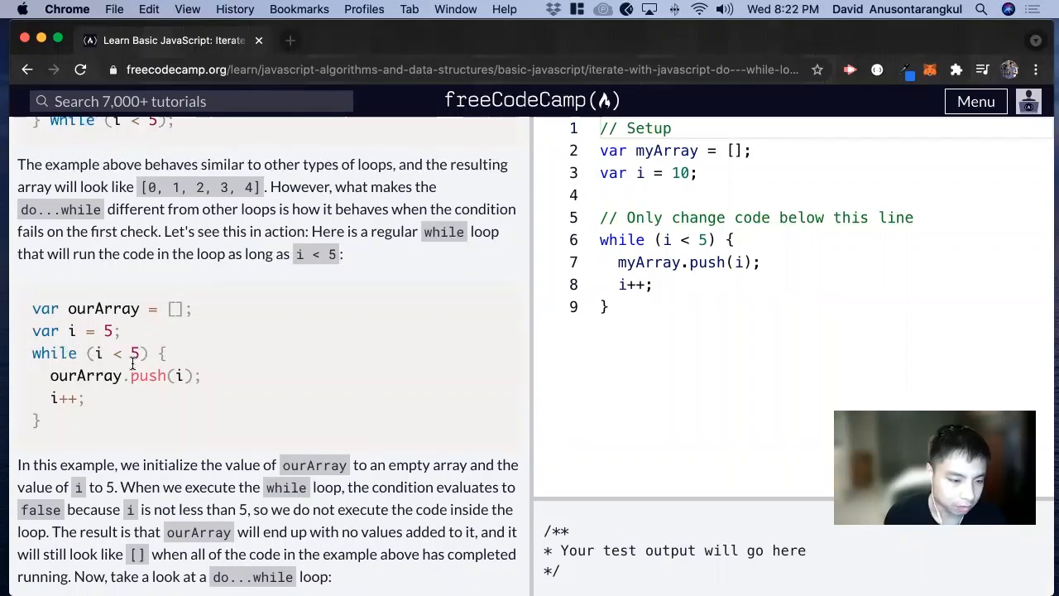
pyautogui.moveTo(174, 384)
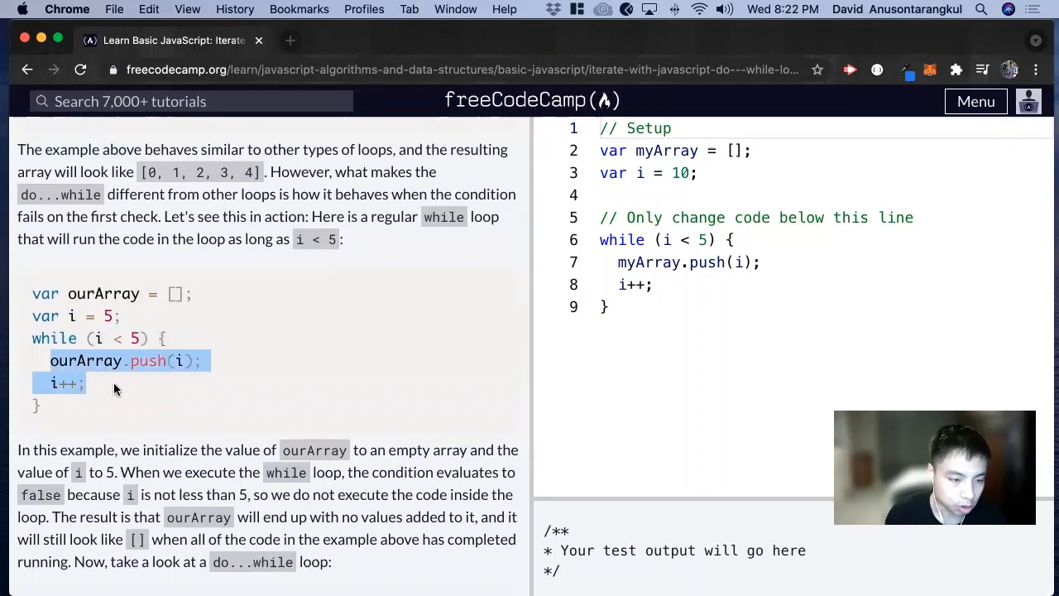
pyautogui.scroll(-3)
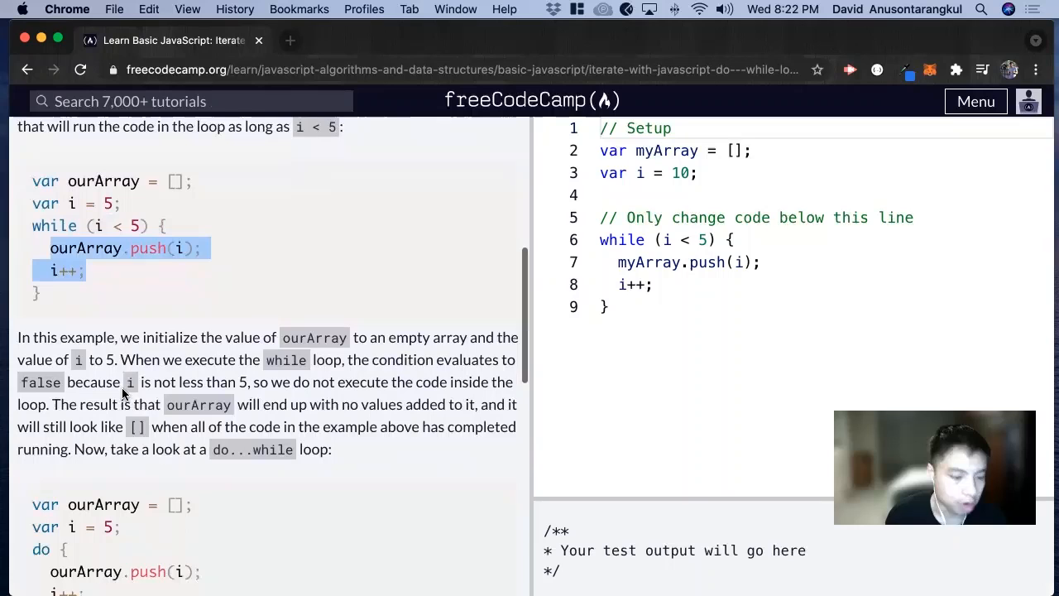
pyautogui.scroll(-3)
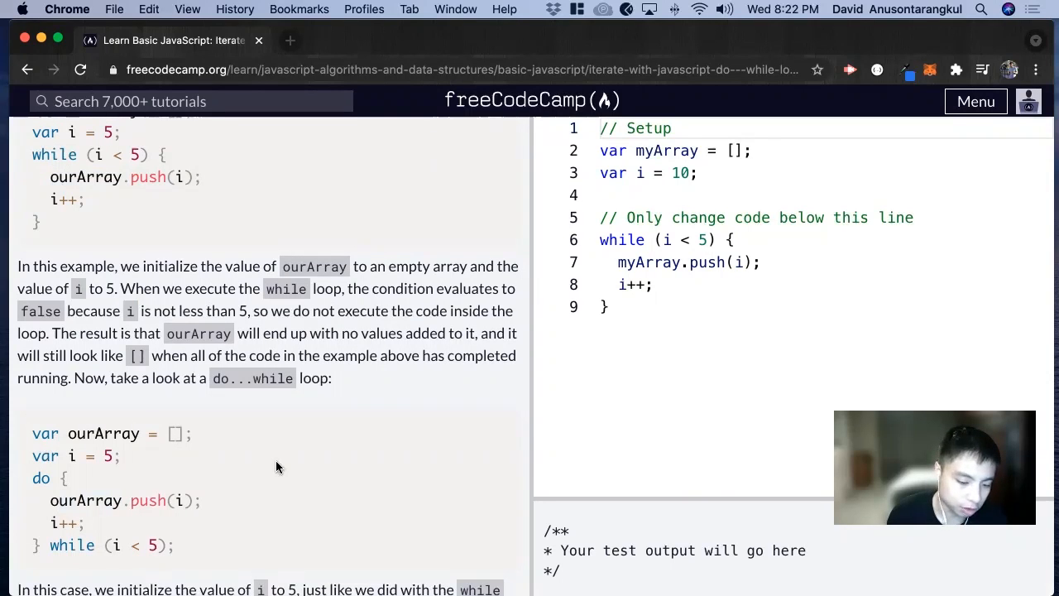
pyautogui.scroll(-3)
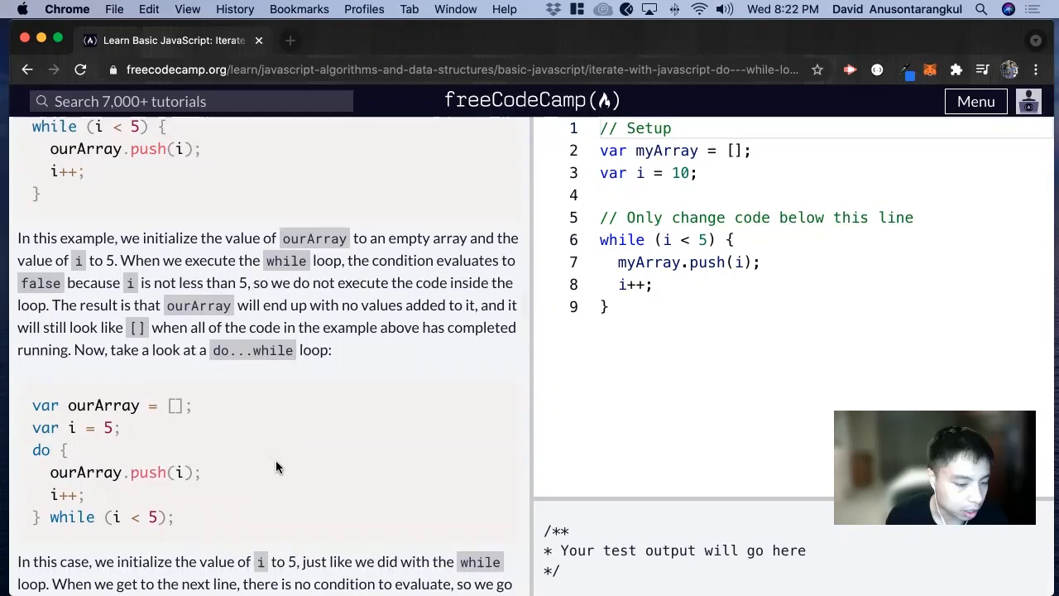
pyautogui.scroll(-3)
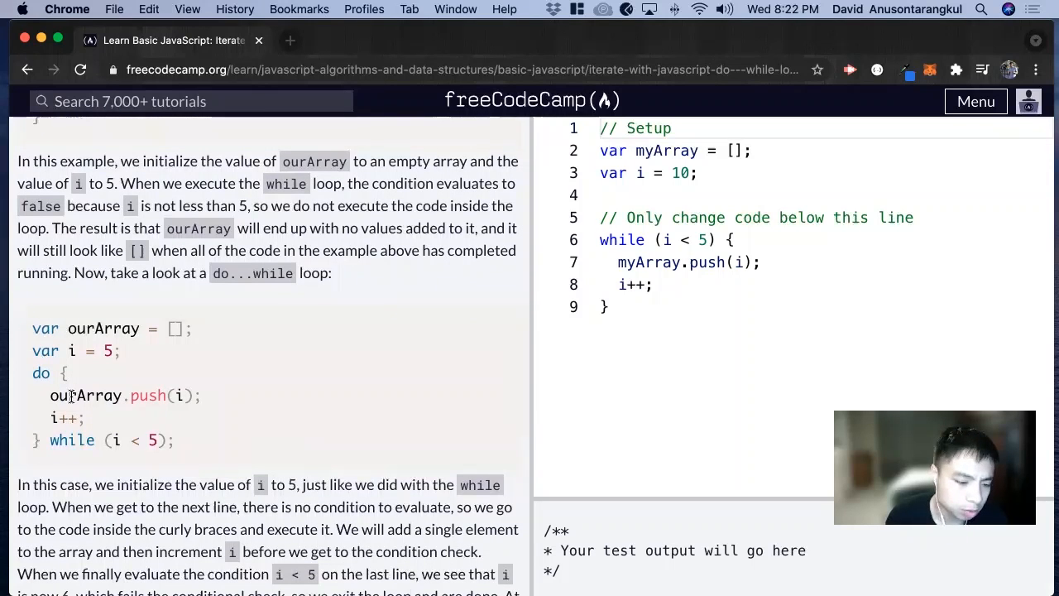
pyautogui.scroll(-3)
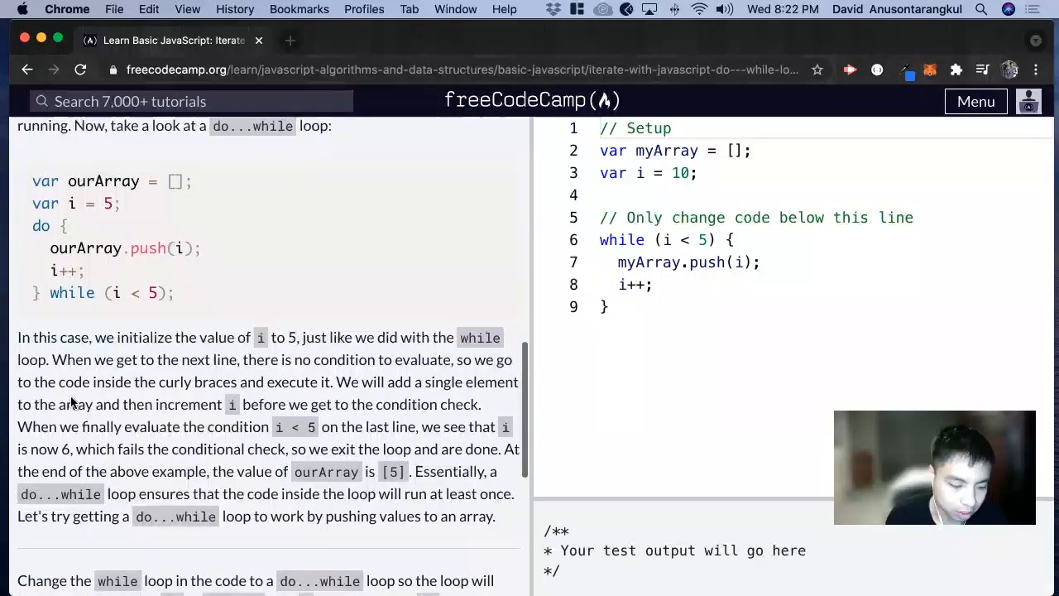
pyautogui.scroll(-3)
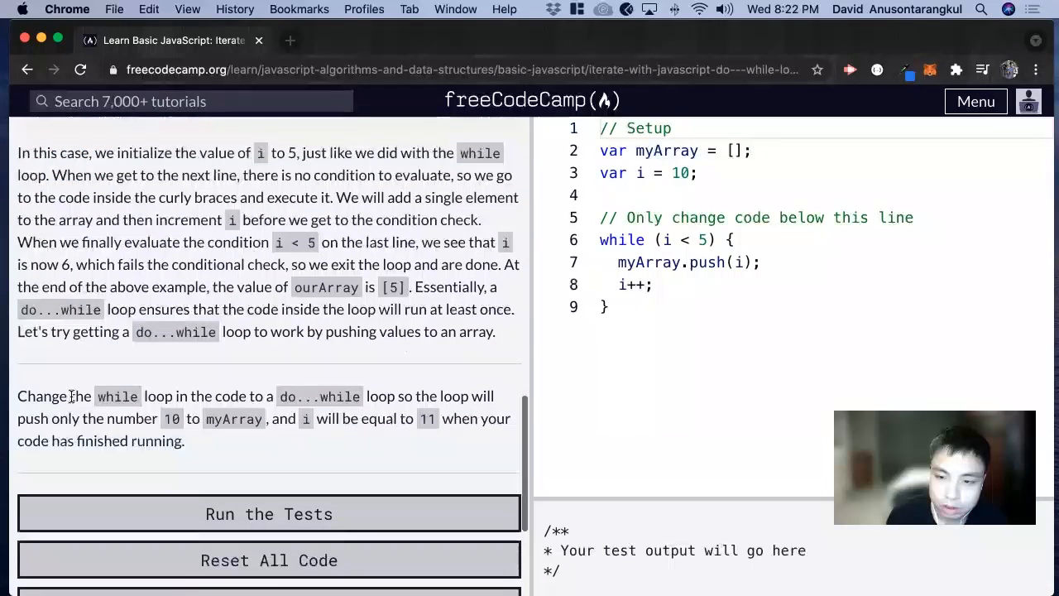
pyautogui.scroll(-3)
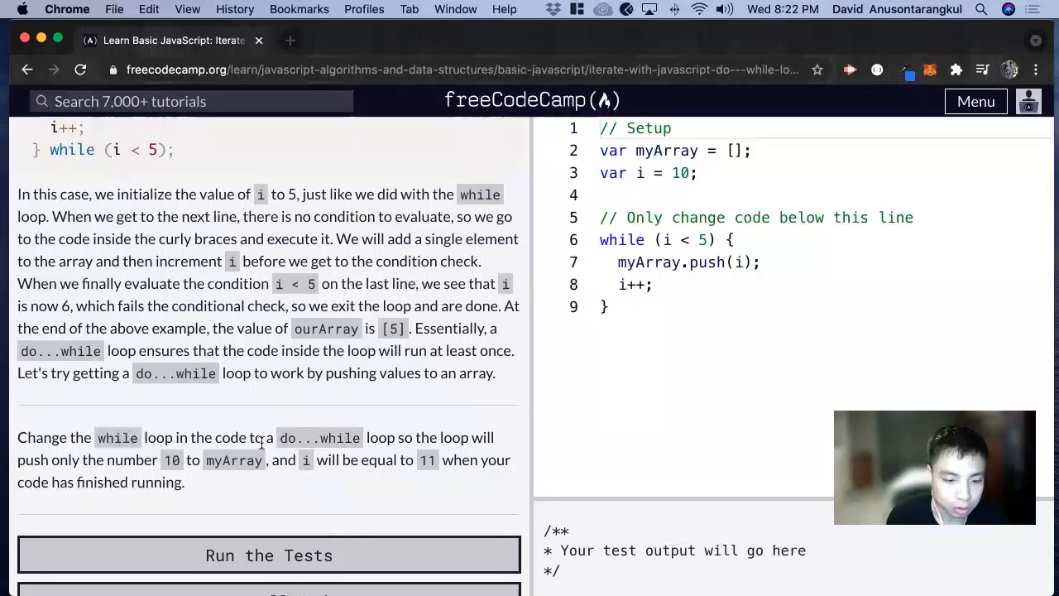
pyautogui.moveTo(420, 429)
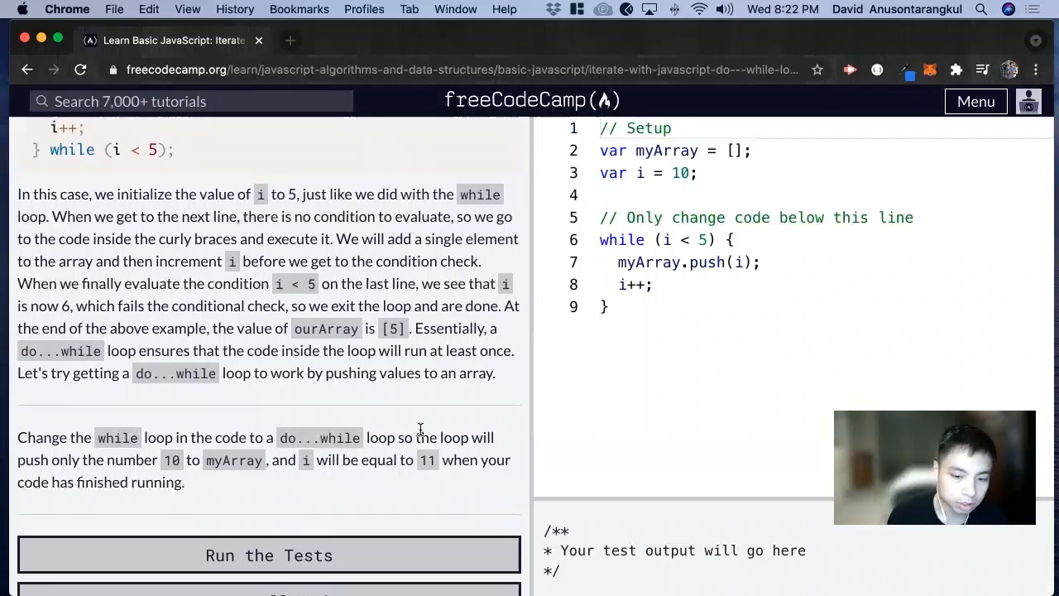
pyautogui.moveTo(529, 315)
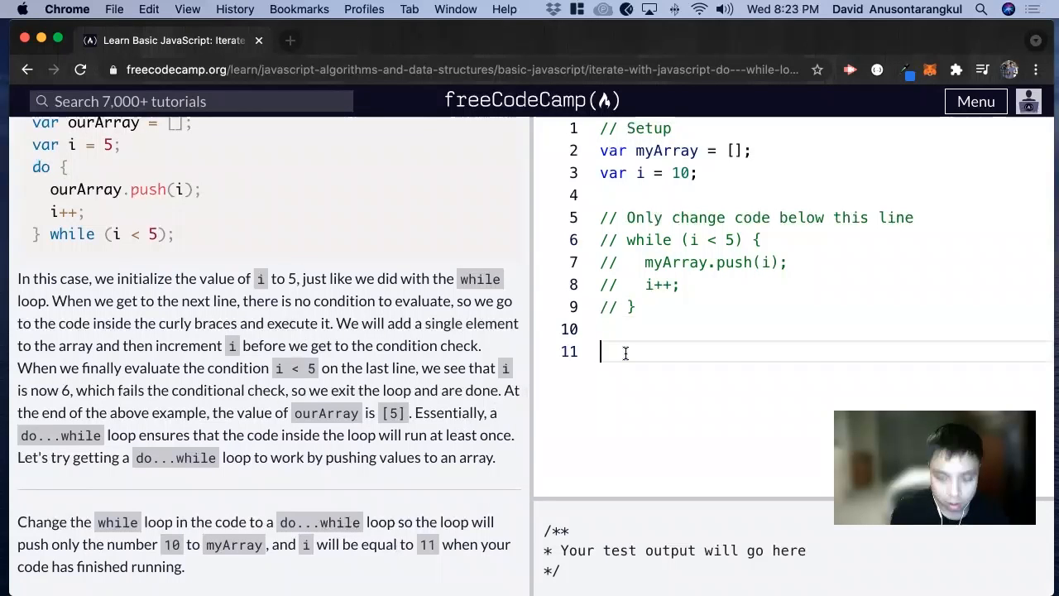
# Step: Type a do block containing myArraypush(i); and i++;
pyautogui.write('do')
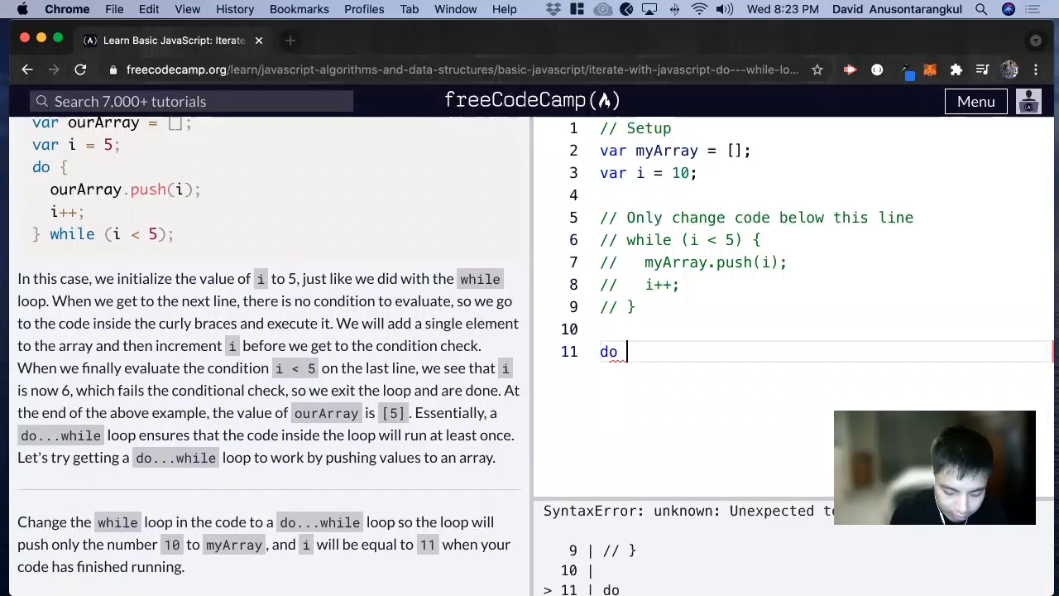
pyautogui.write('{')
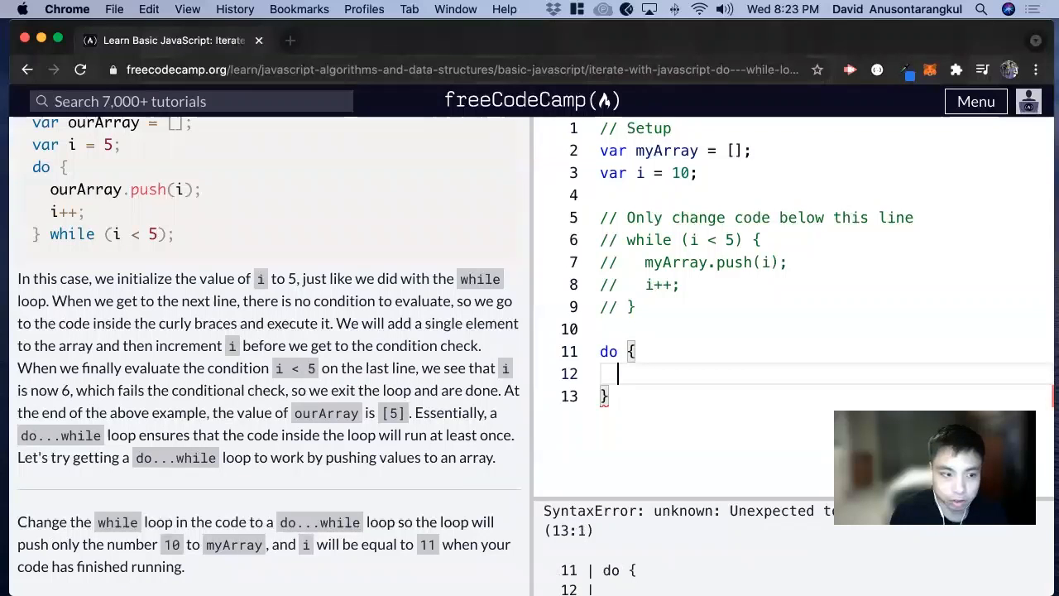
pyautogui.write('m')
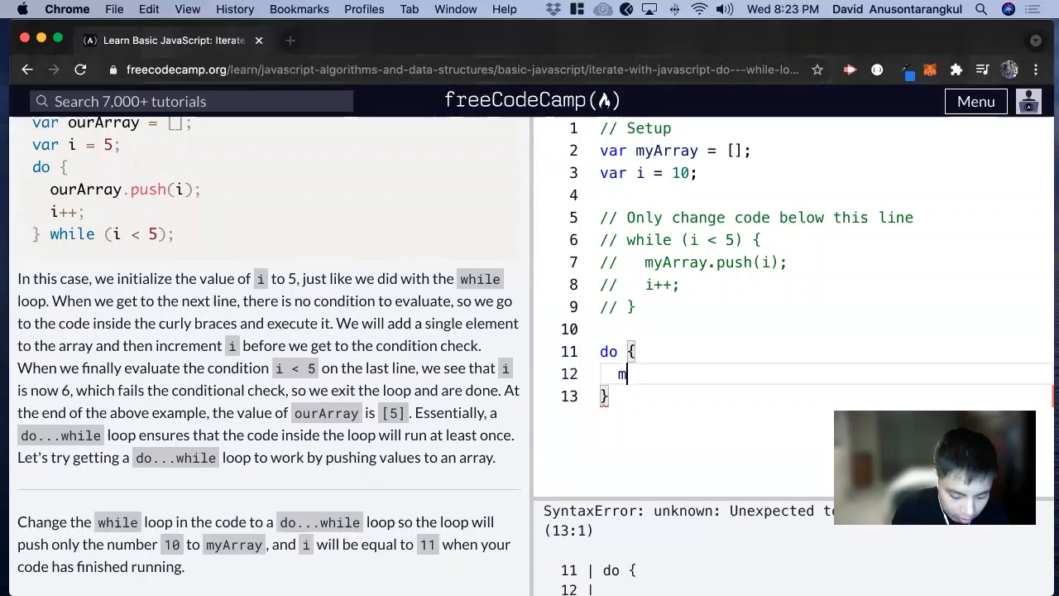
pyautogui.write('yArraypu')
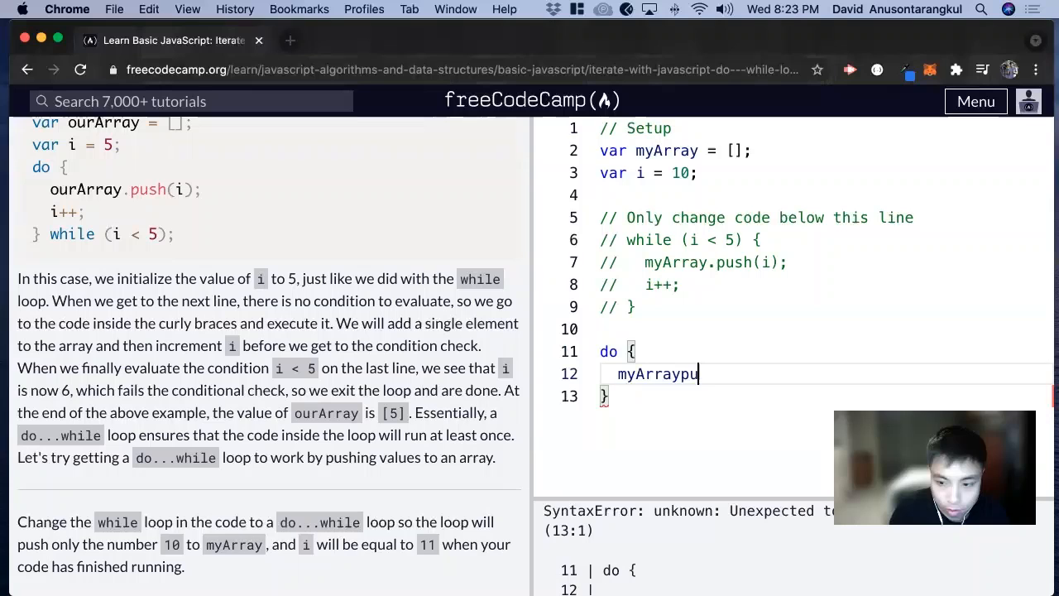
pyautogui.write('shI')
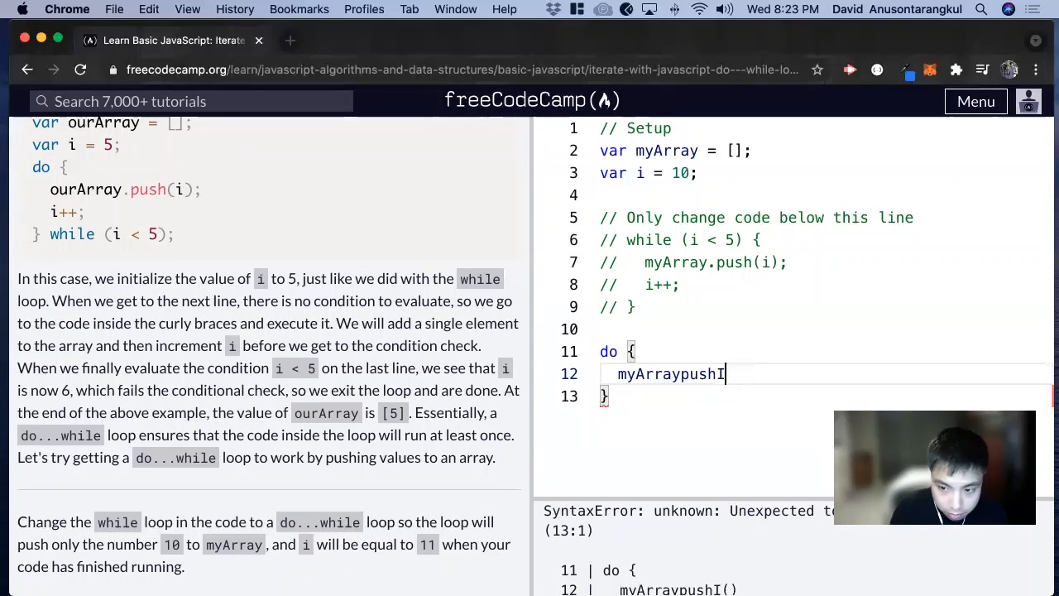
pyautogui.write('(i)')
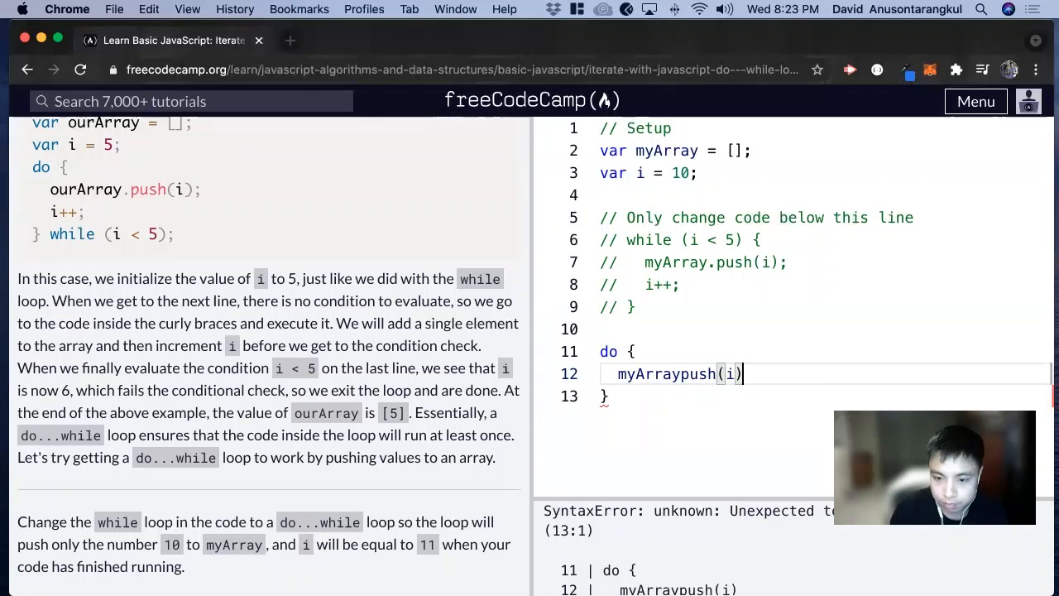
pyautogui.write(';')
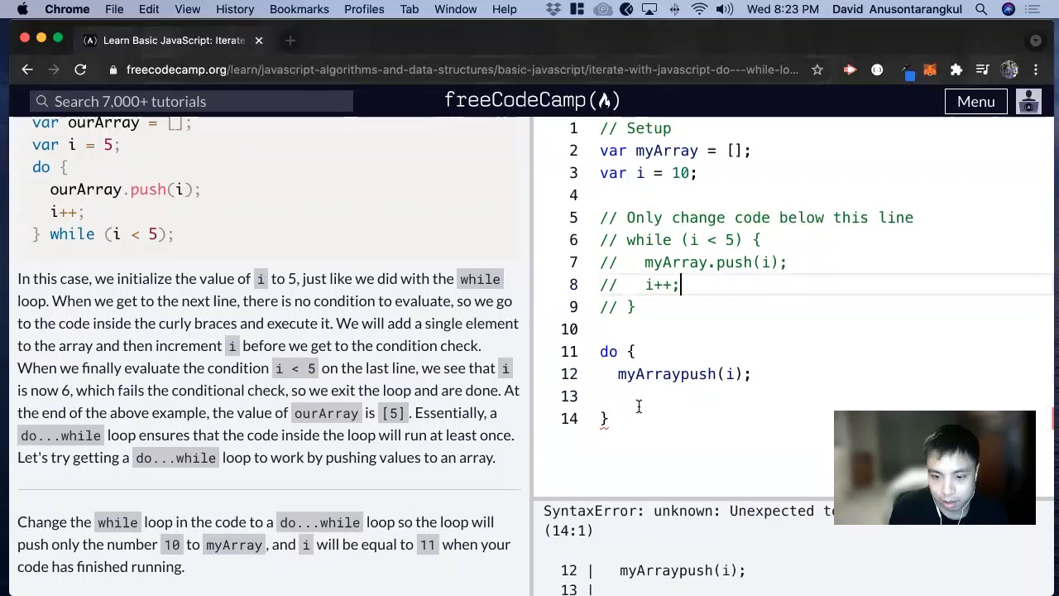
pyautogui.write('i')
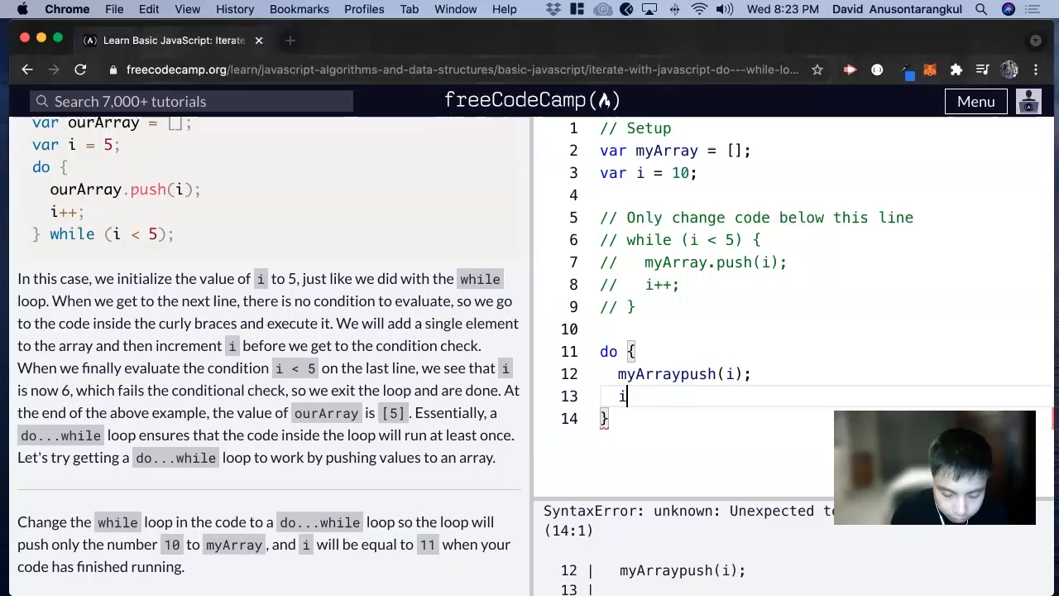
pyautogui.write('++;')
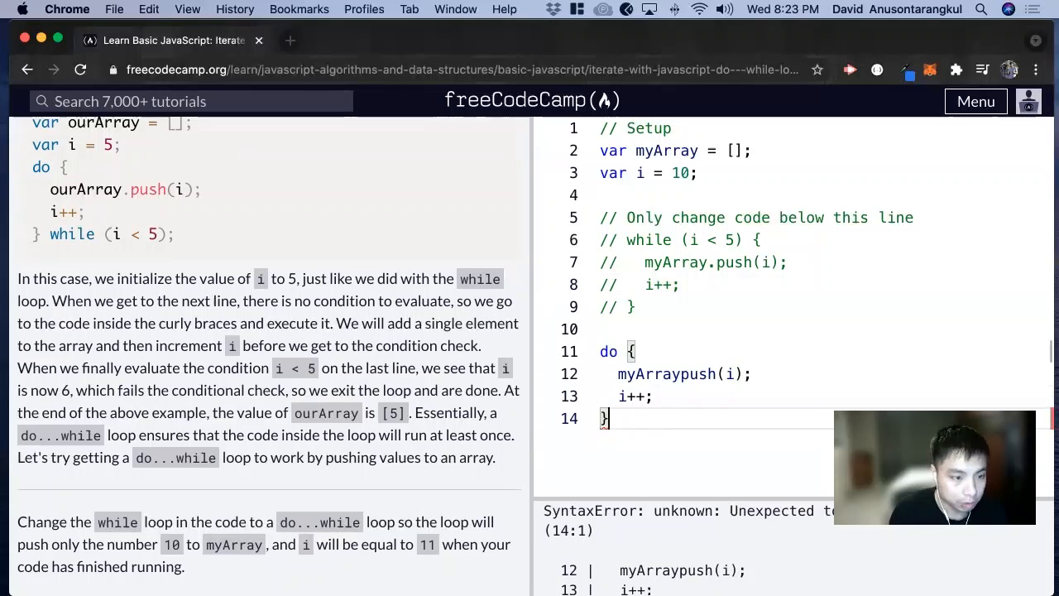
# Step: Add while (i < 10) after the do block's closing brace
pyautogui.write('while')
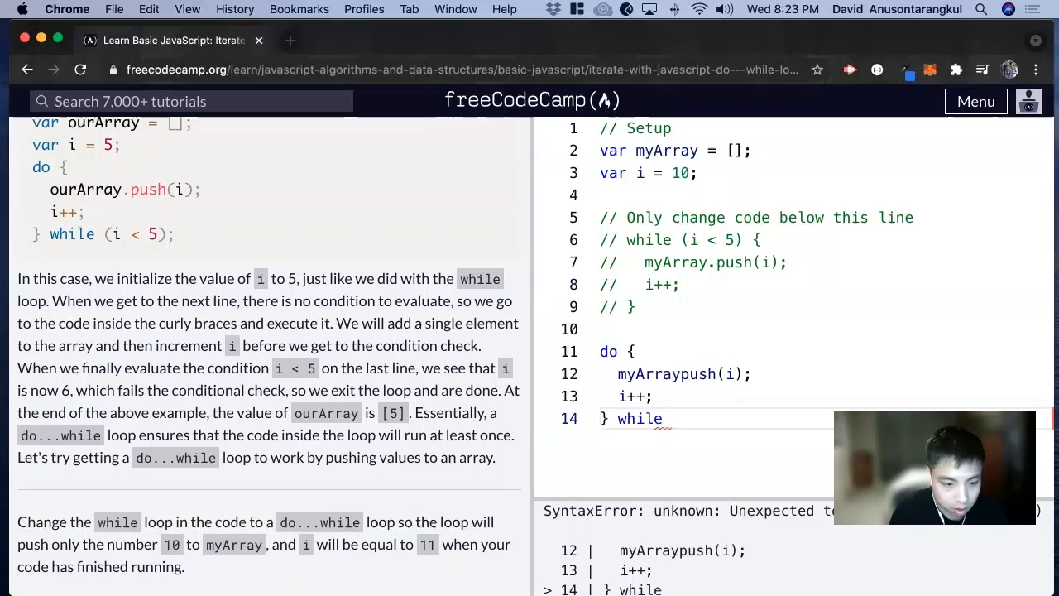
pyautogui.write('()')
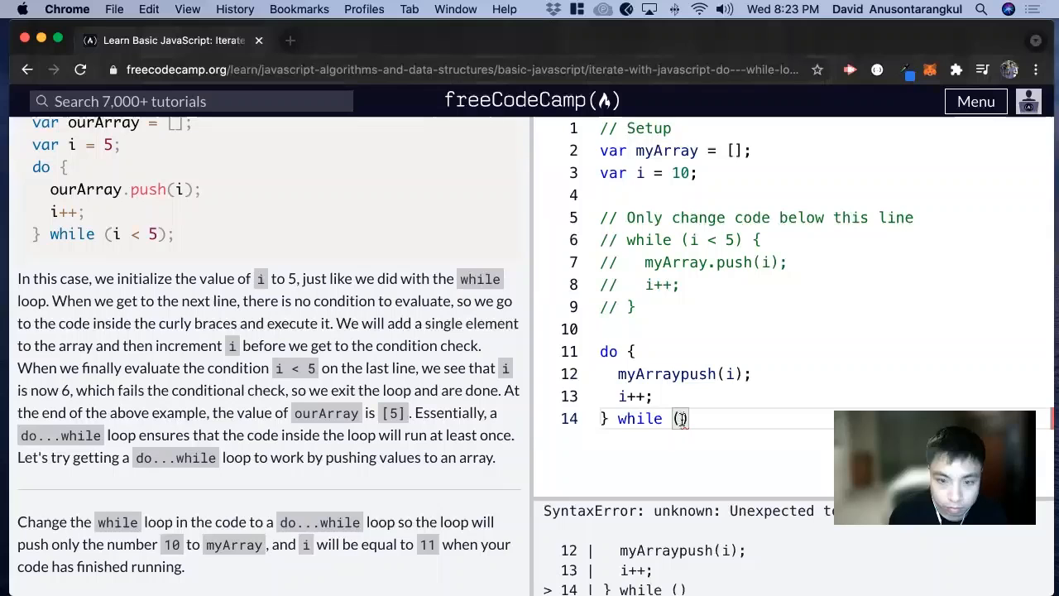
pyautogui.write('i')
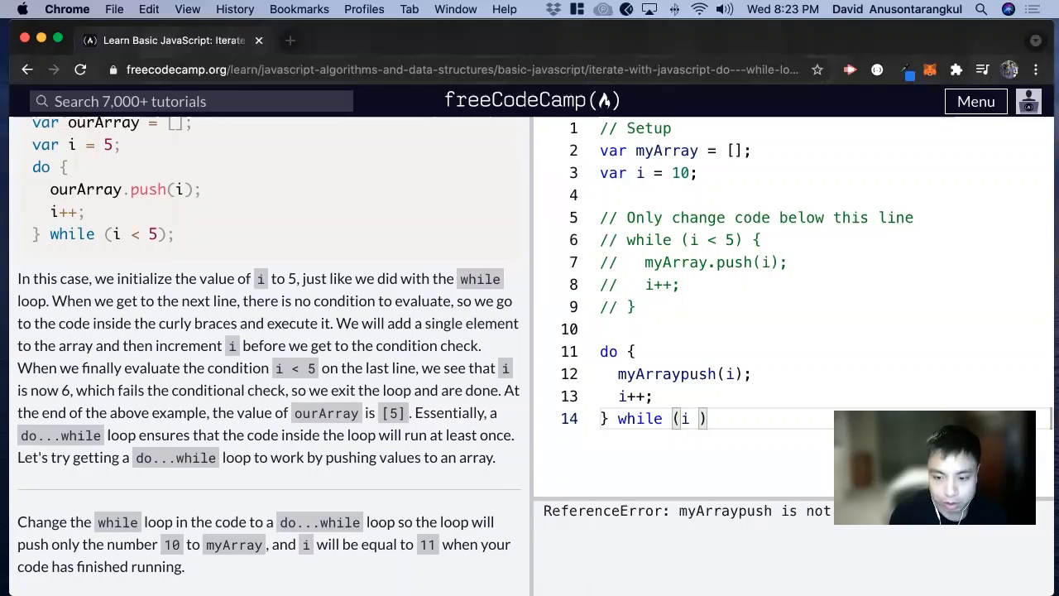
pyautogui.write('< 10')
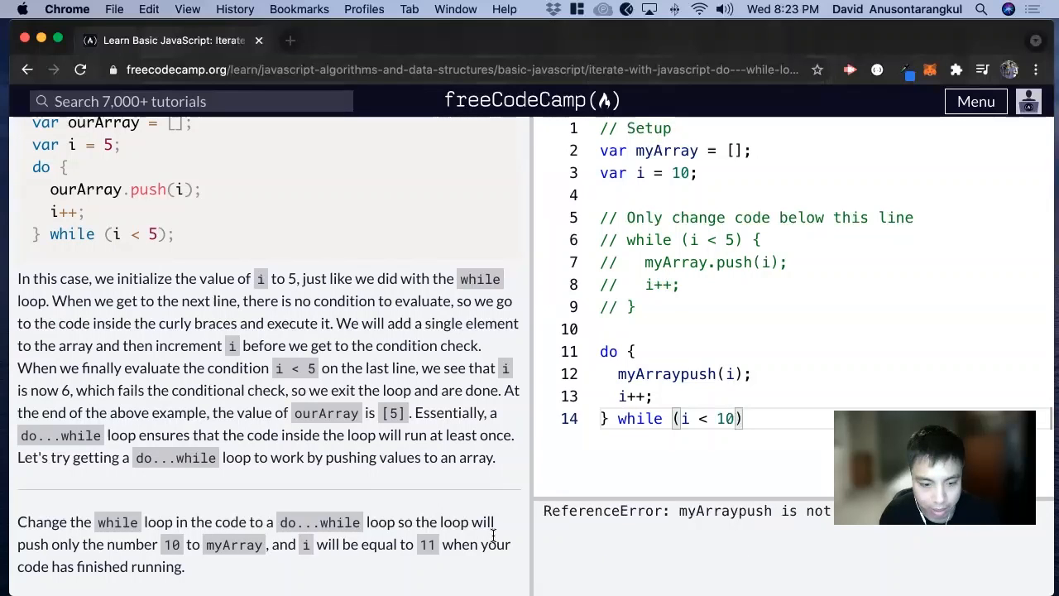
pyautogui.moveTo(938, 403)
pyautogui.write('.')
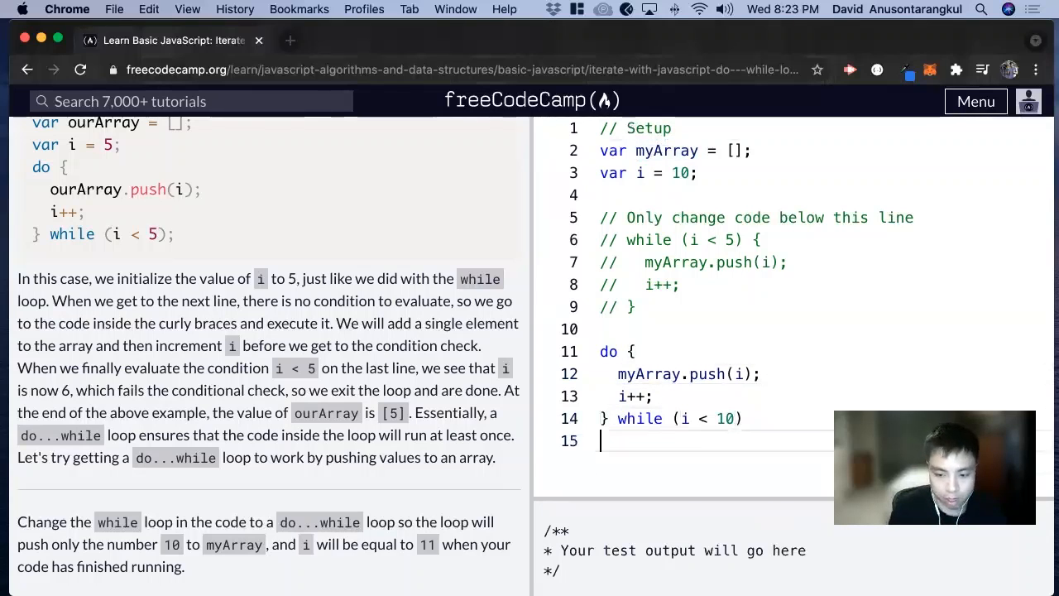
# Step: Add console.log(myArray) and run the challenge tests
pyautogui.write('console.lo')
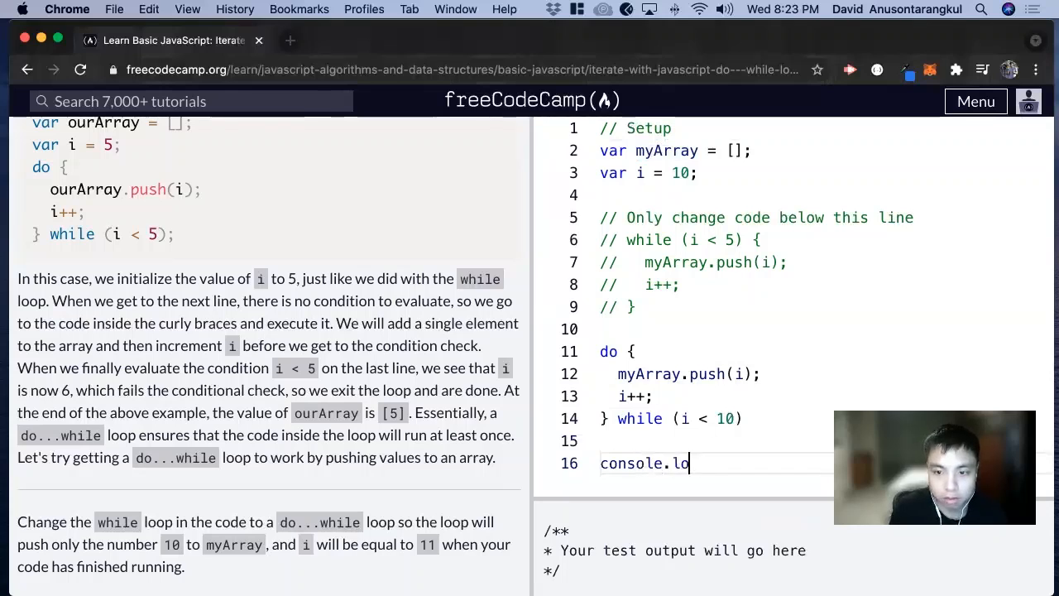
pyautogui.write('g(myArray)')
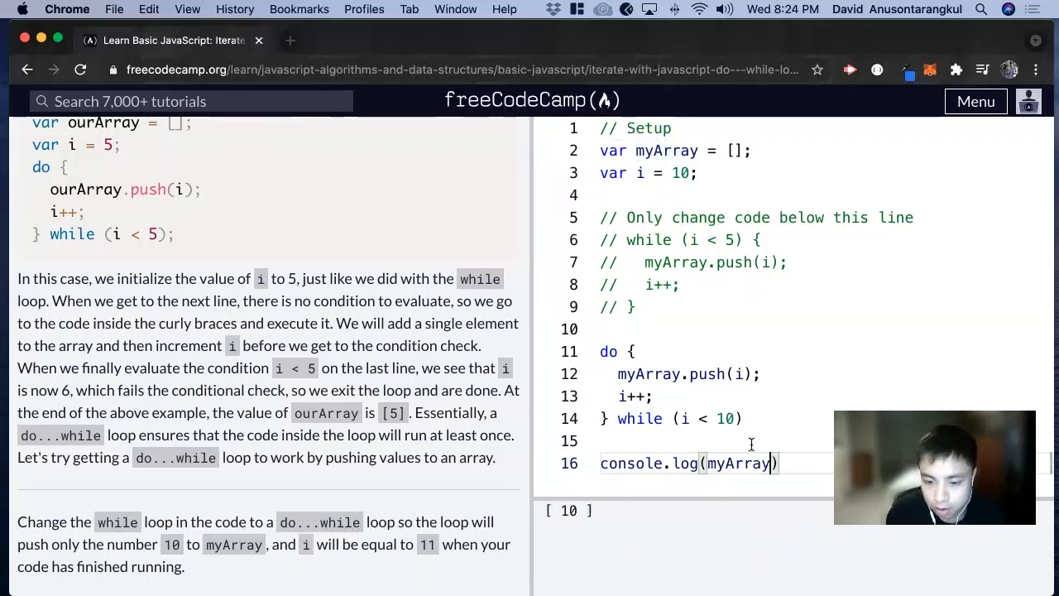
pyautogui.scroll(-3)
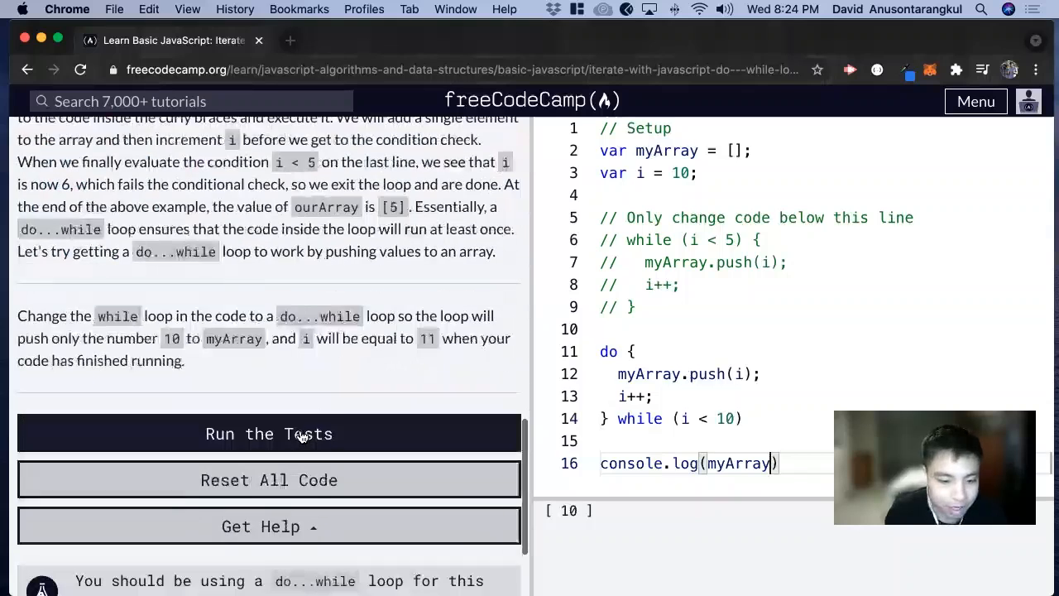
pyautogui.click(268, 433)
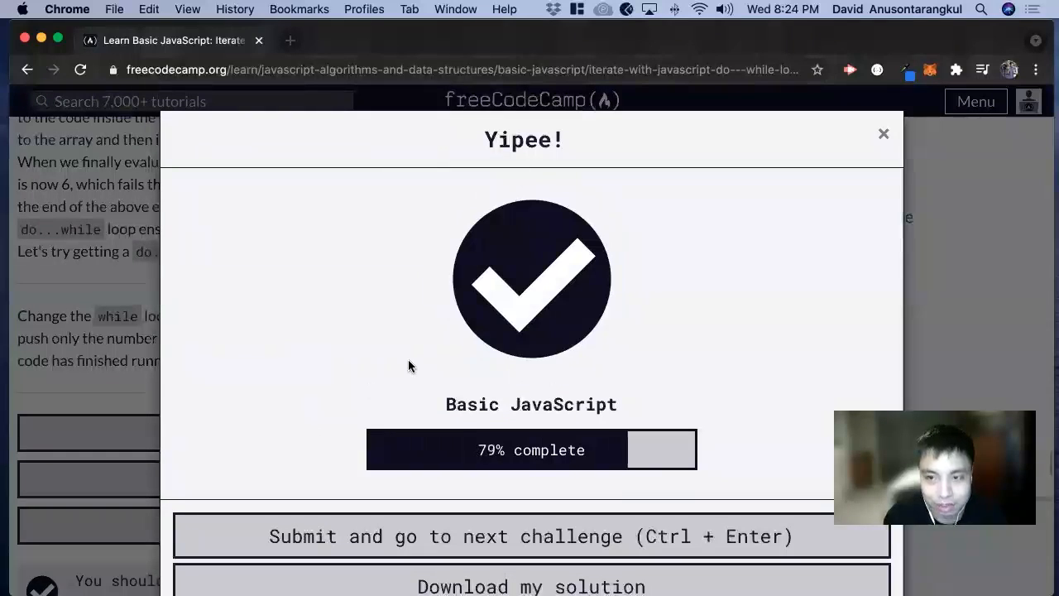